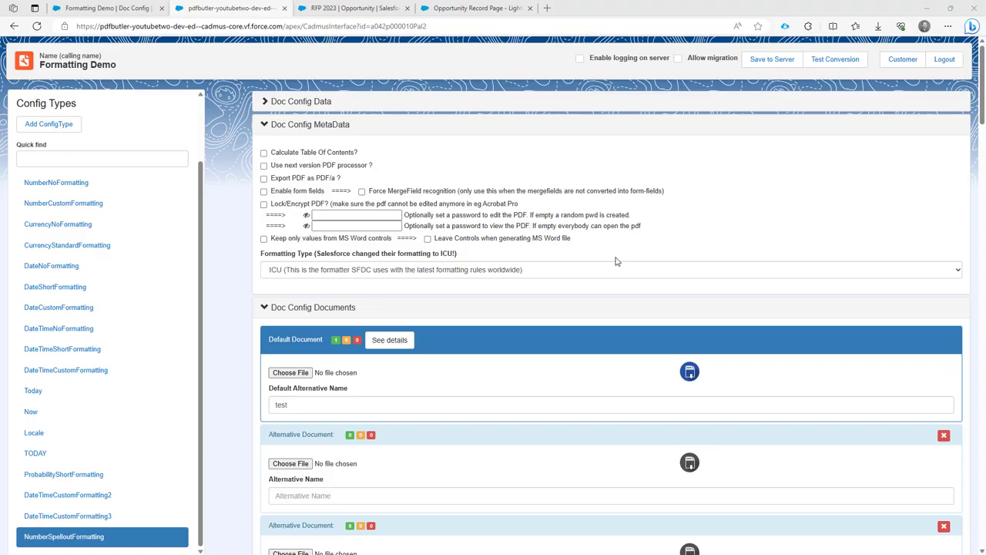
pyautogui.moveTo(599, 253)
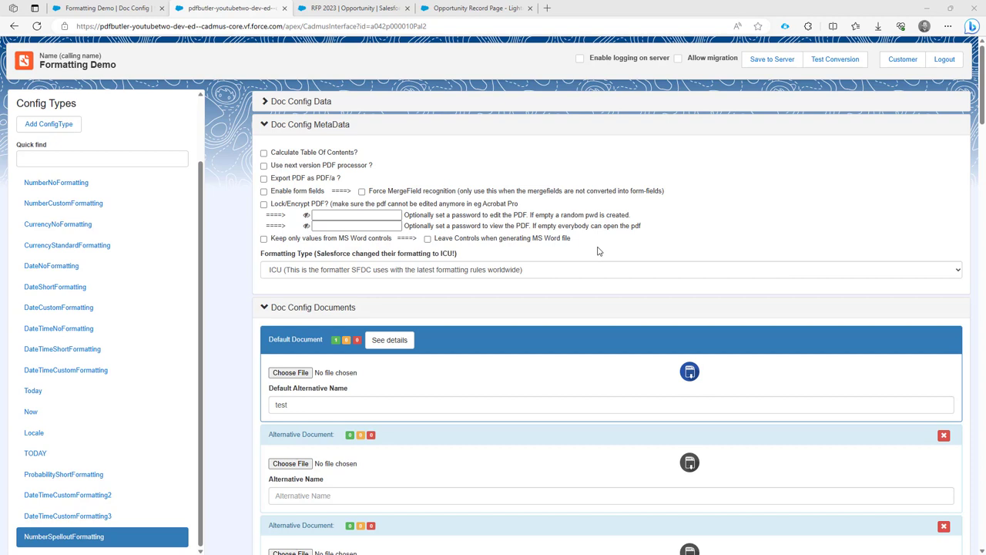
pyautogui.moveTo(593, 254)
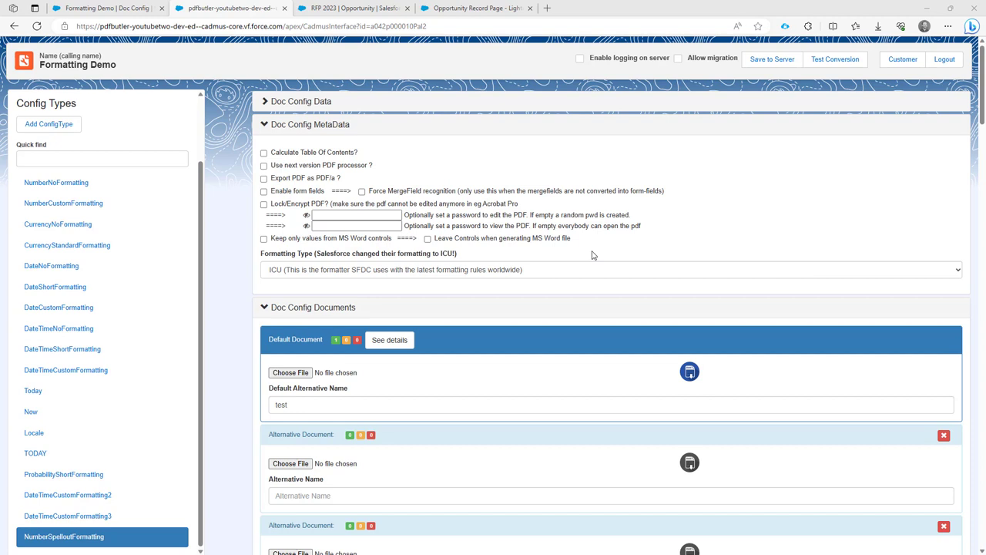
pyautogui.moveTo(335, 276)
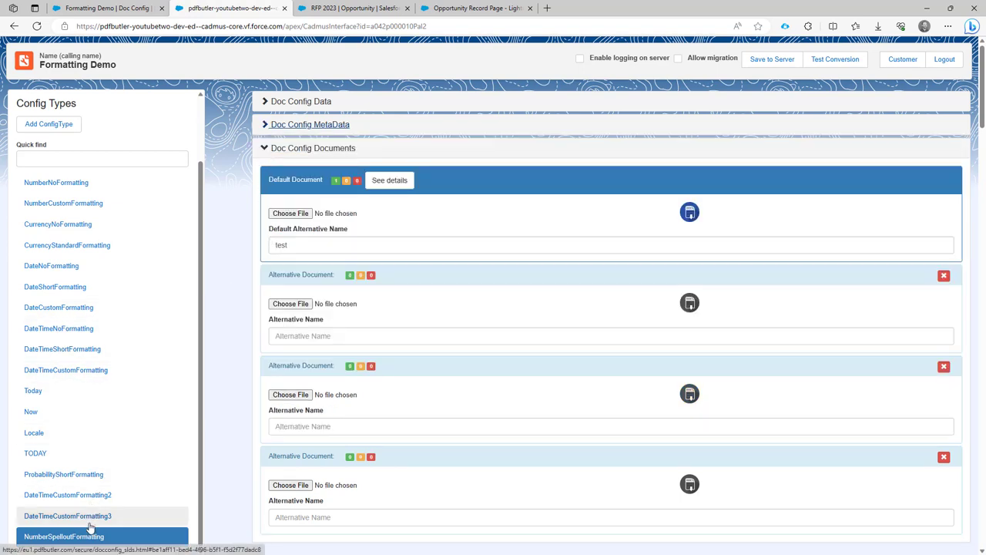
# Review the Opportunity data source's field list in the Doc Config
pyautogui.scroll(-3)
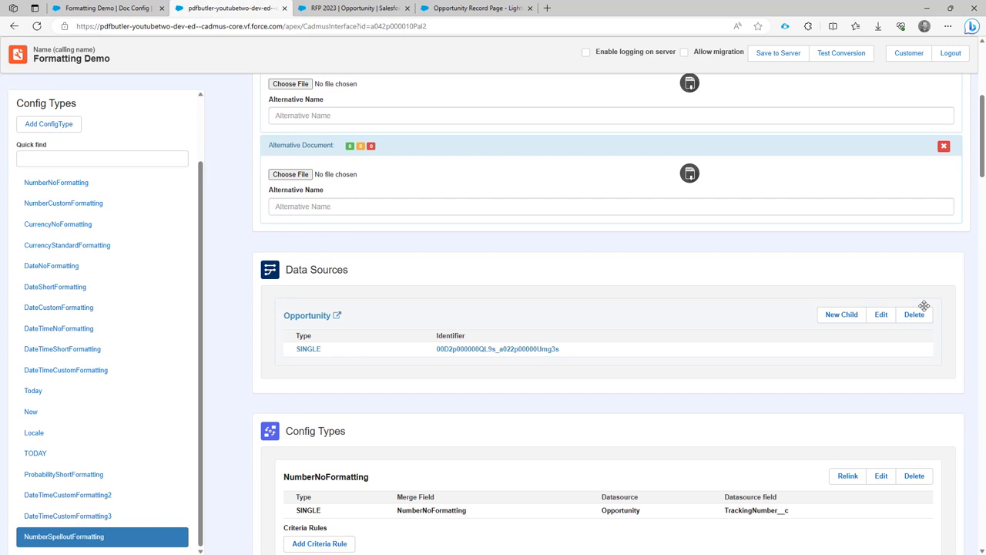
pyautogui.click(882, 314)
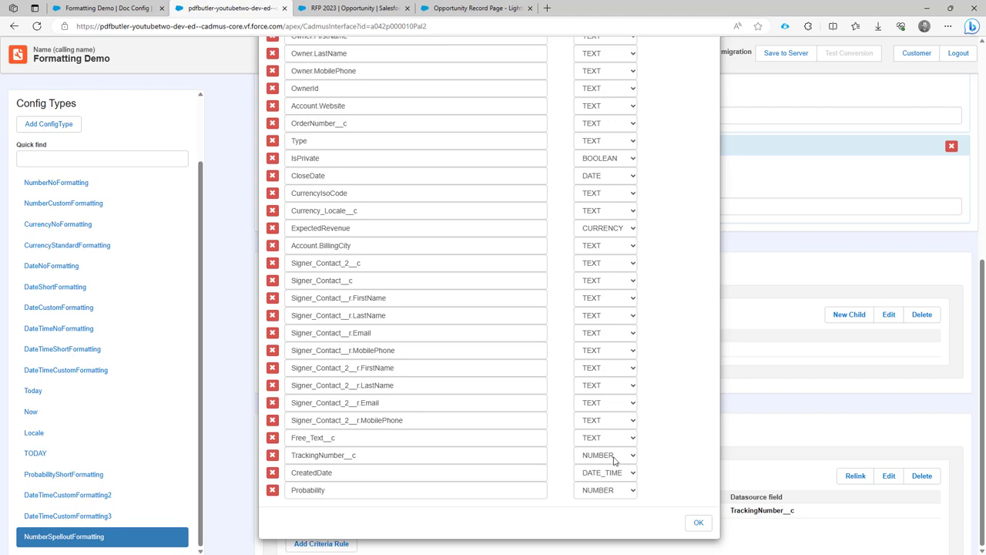
pyautogui.moveTo(609, 471)
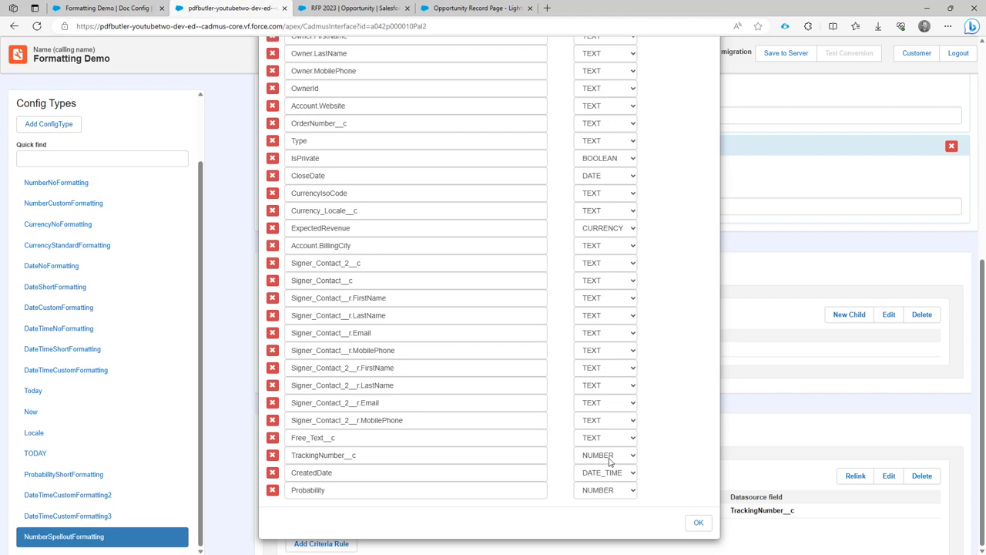
pyautogui.click(697, 522)
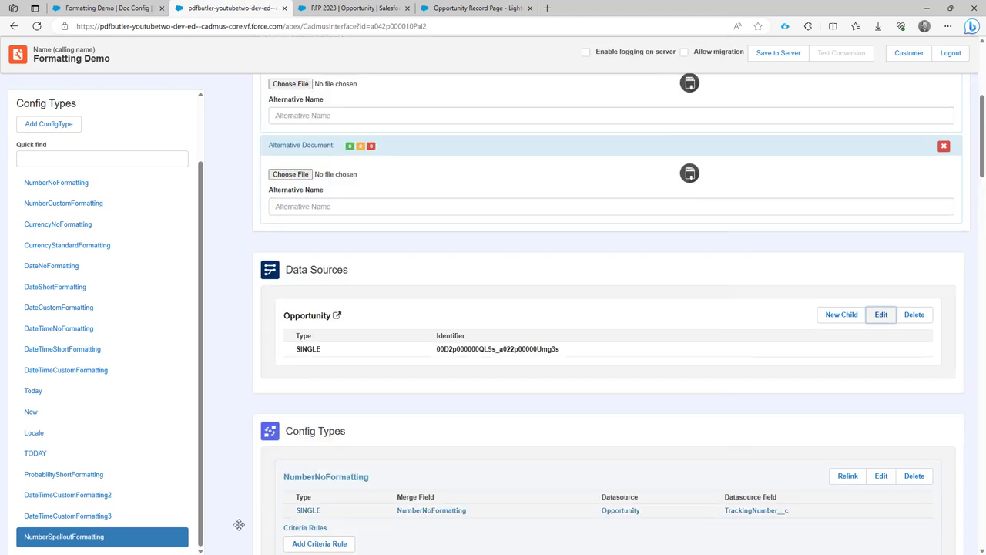
pyautogui.scroll(-3)
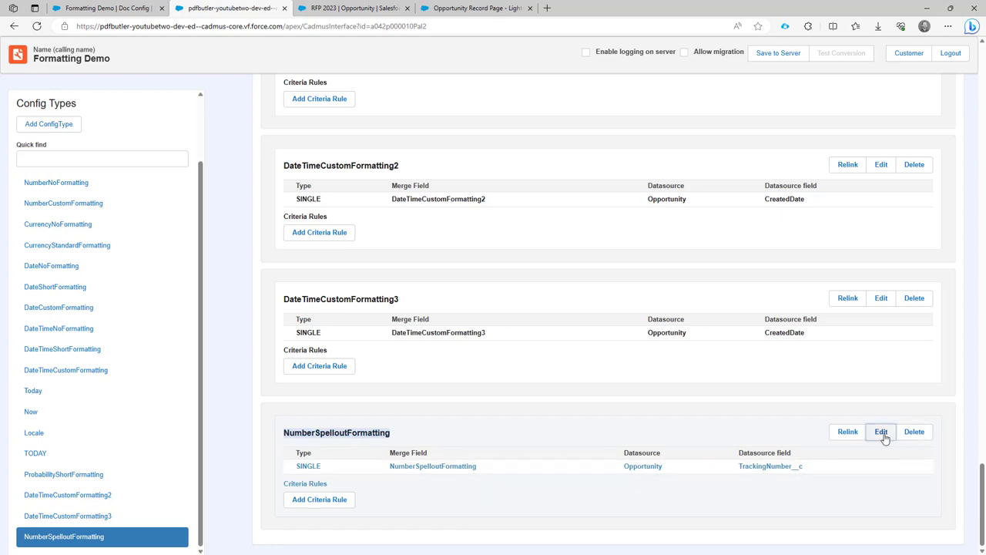
# In NumberSpelloutFormatting, choose the data source field to spell out (OrderNumber__c, then another field)
pyautogui.click(882, 431)
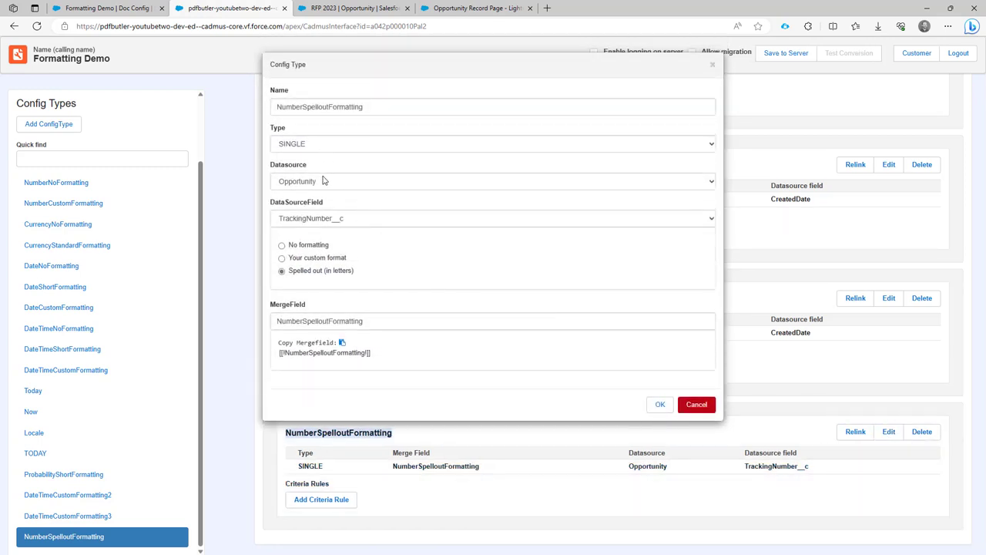
pyautogui.click(493, 219)
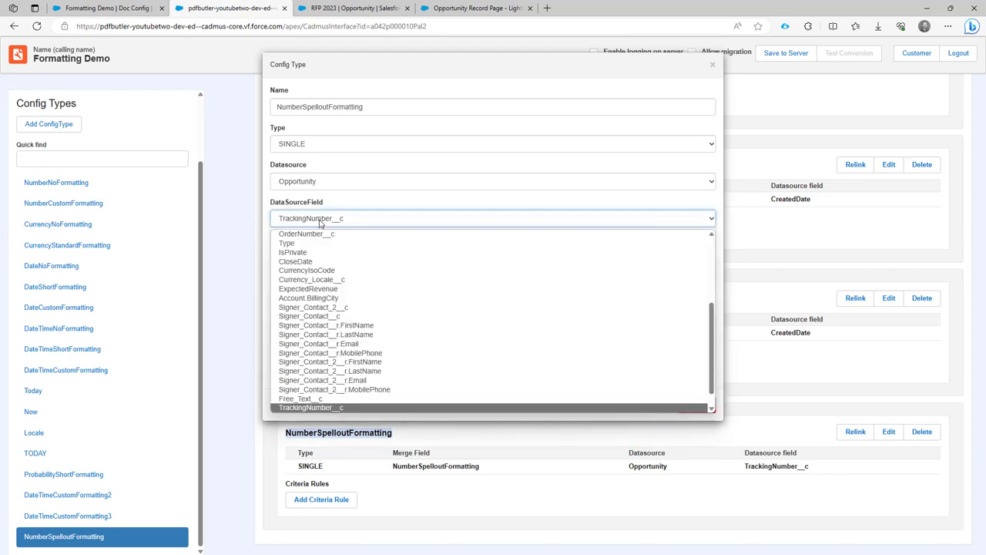
pyautogui.click(306, 234)
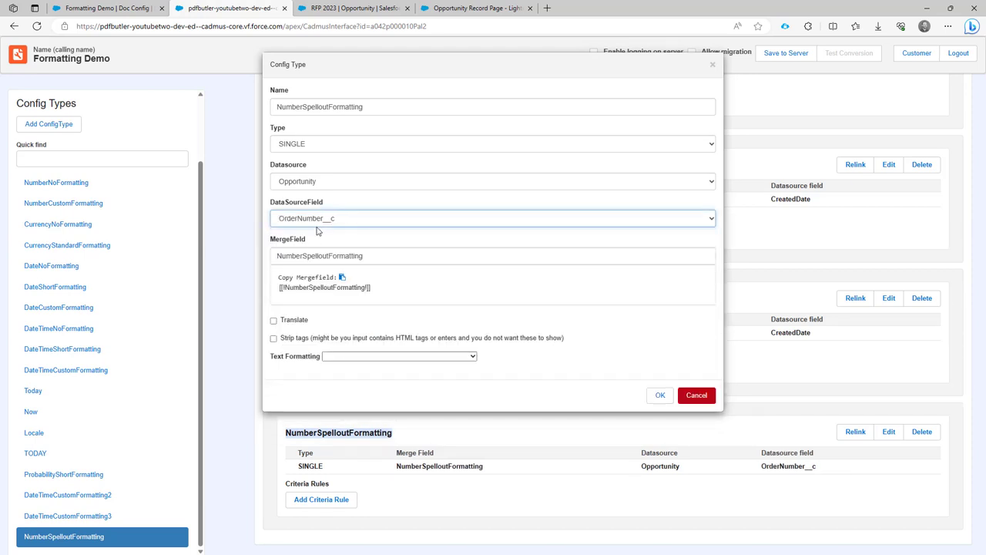
pyautogui.click(493, 219)
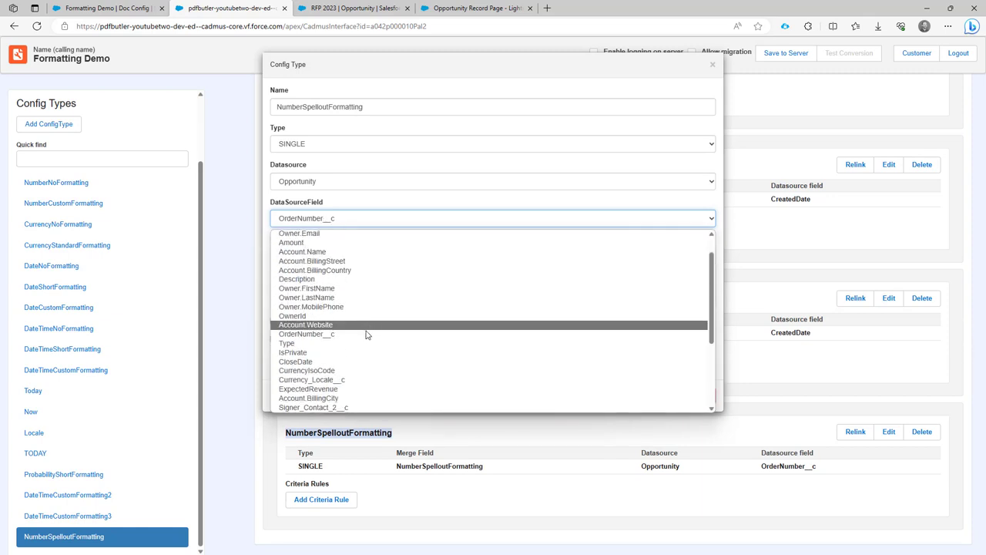
pyautogui.moveTo(357, 370)
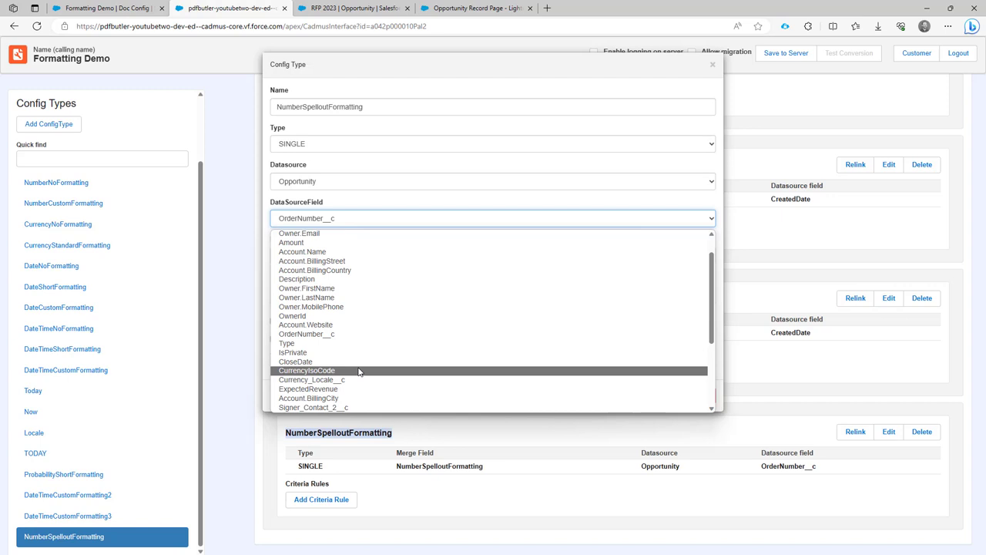
pyautogui.click(311, 407)
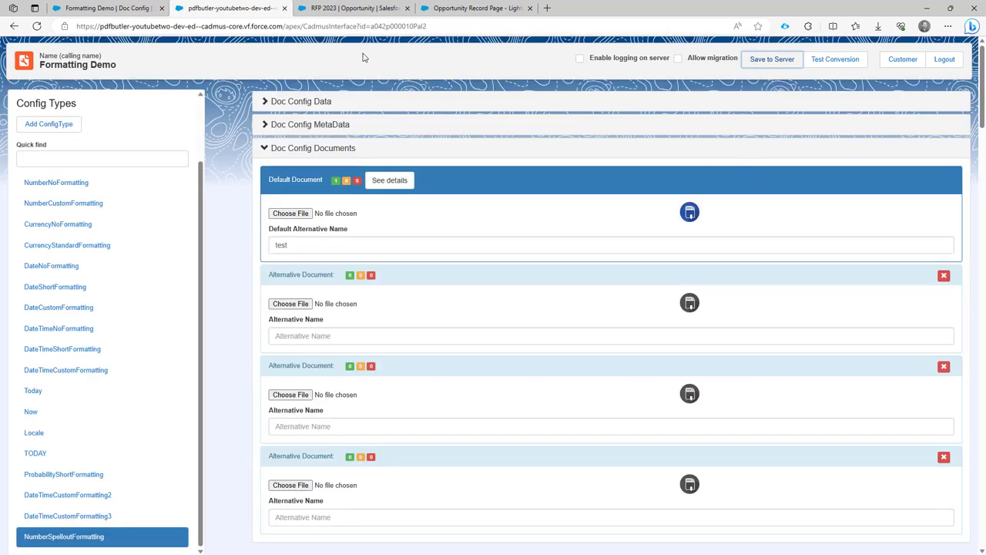
# Save the Formatting Demo configuration to the server
pyautogui.click(353, 8)
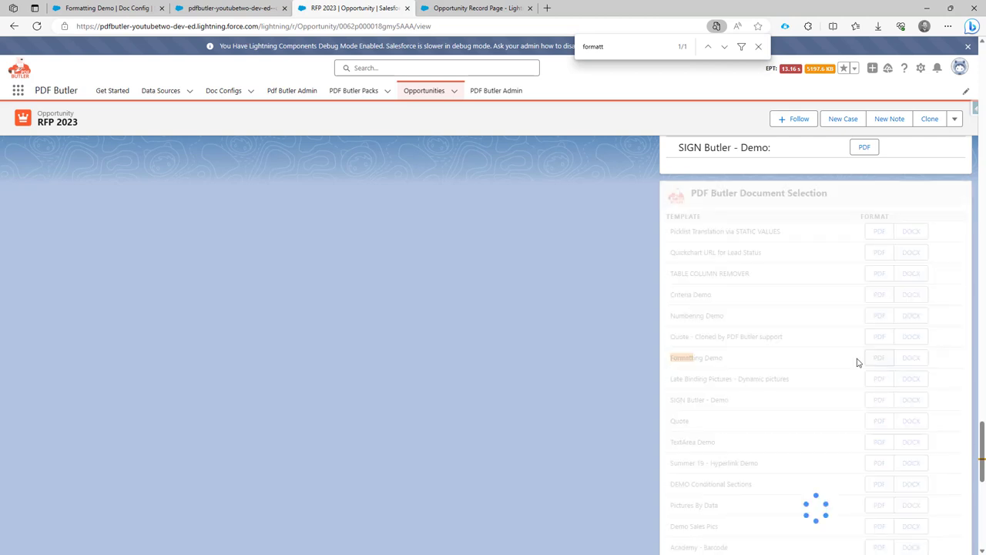
# Preview the Formatting Demo PDF showing the Tracking Number as 'forty-five', then close it
pyautogui.click(879, 358)
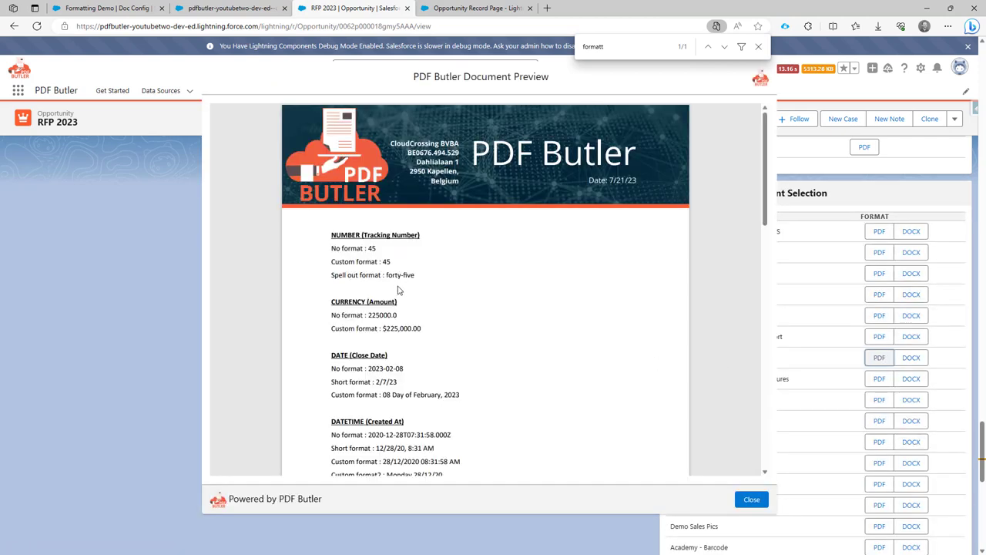
pyautogui.doubleClick(401, 274)
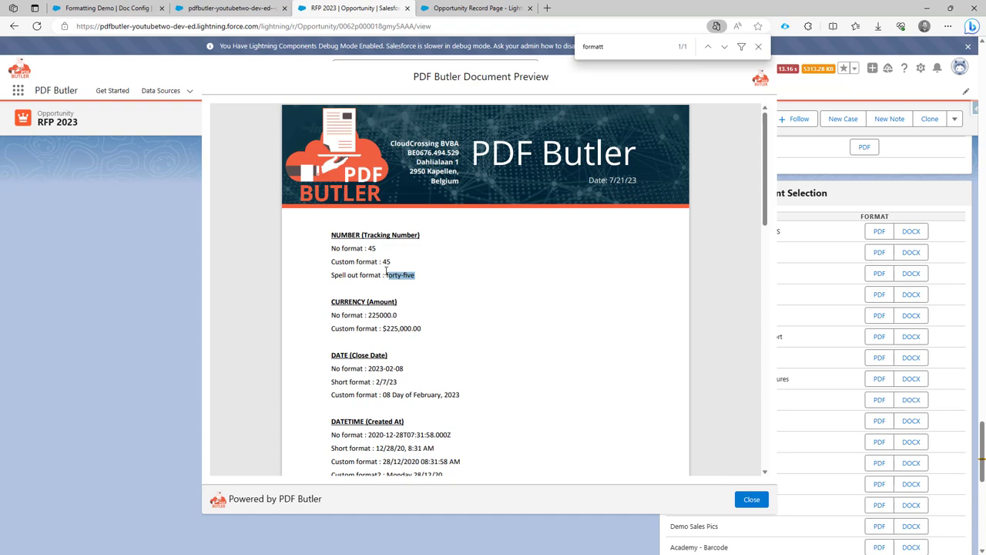
pyautogui.click(750, 500)
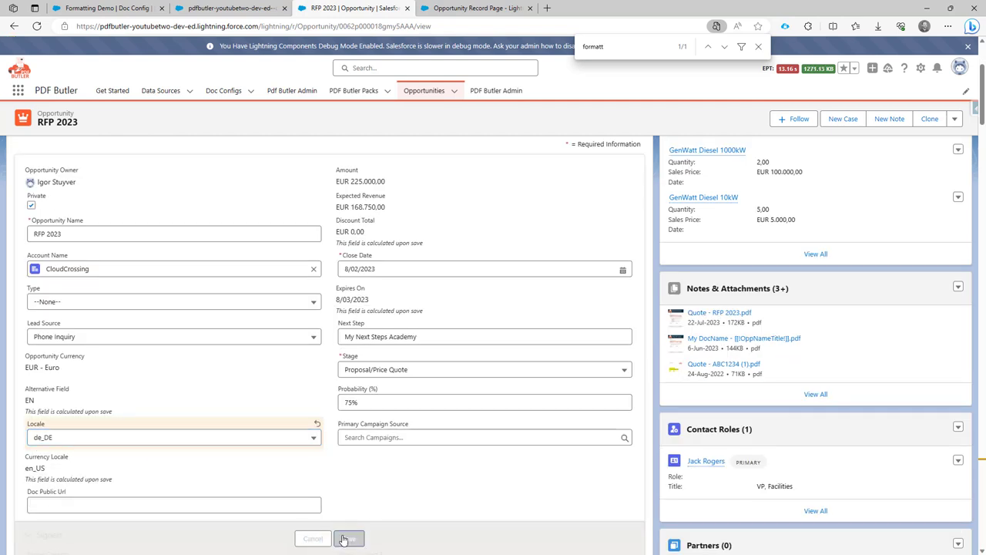
# Save Locale de_DE on RFP 2023 and preview Formatting Demo showing 'fünfundvierzig'
pyautogui.click(348, 537)
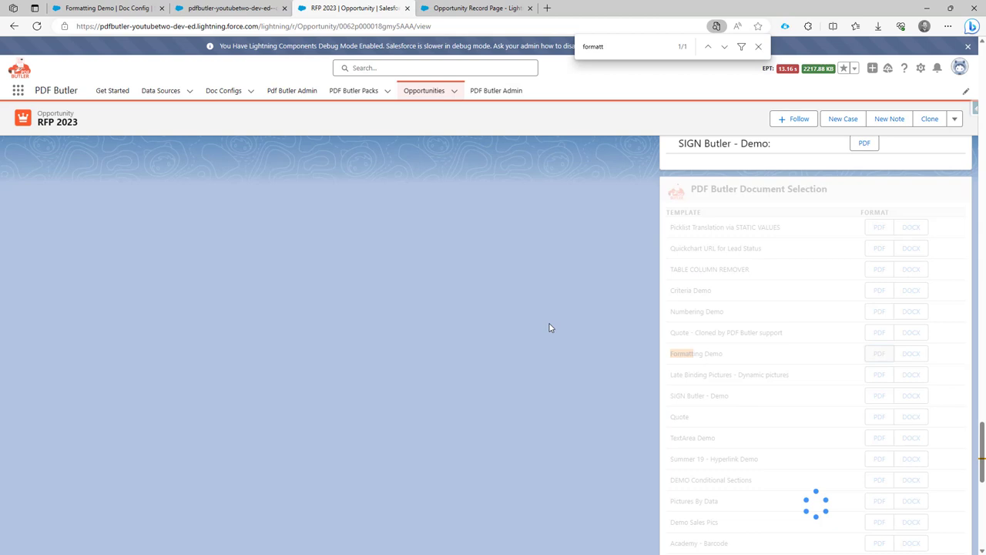
pyautogui.click(879, 353)
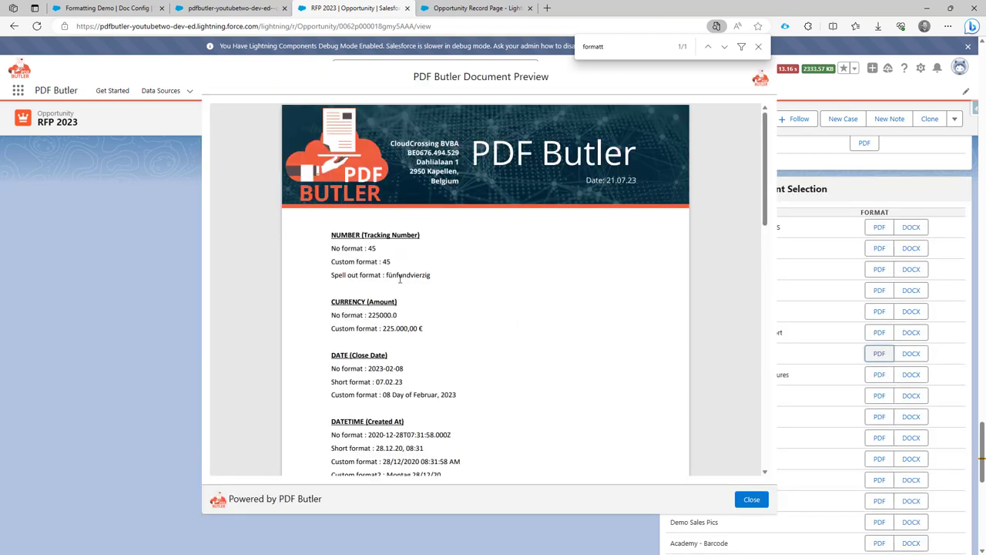
pyautogui.doubleClick(407, 275)
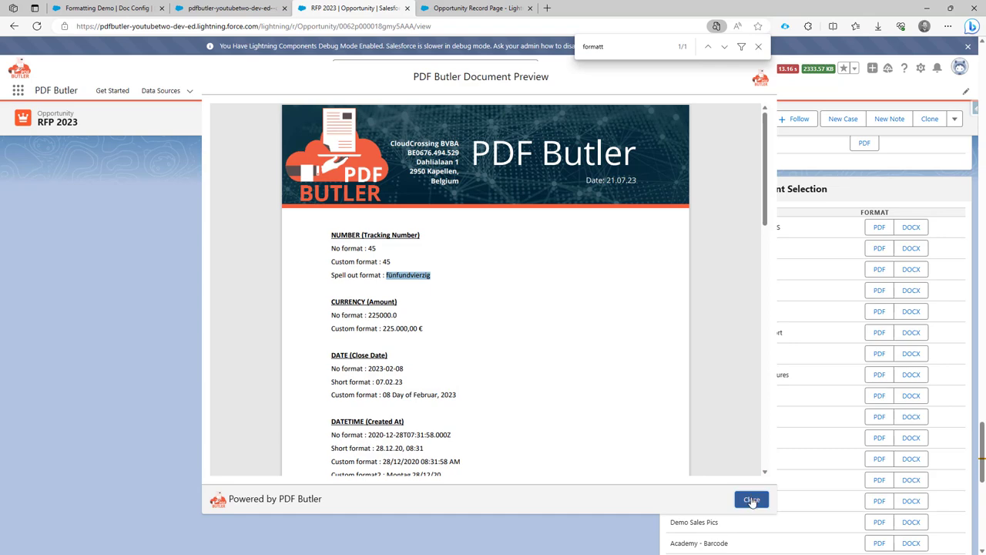
pyautogui.click(751, 500)
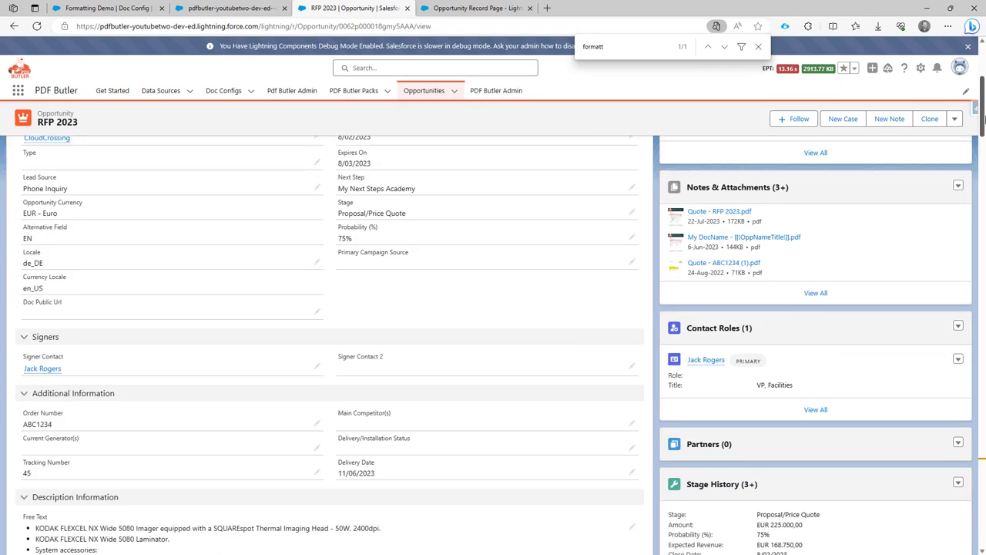
pyautogui.moveTo(320, 265)
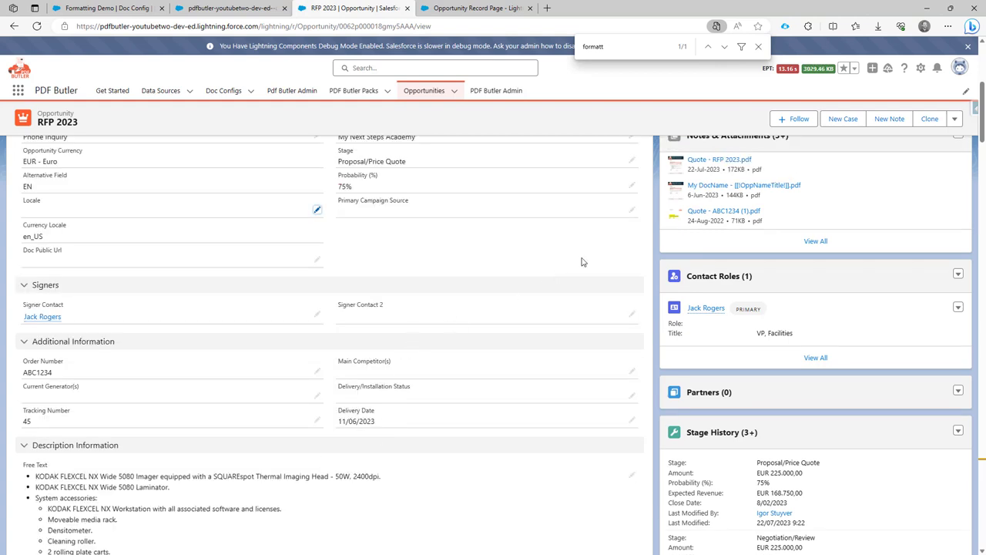
# Preview Formatting Demo again, now spelling the Tracking Number in Dutch as 'vijfenveertig'
pyautogui.scroll(-3)
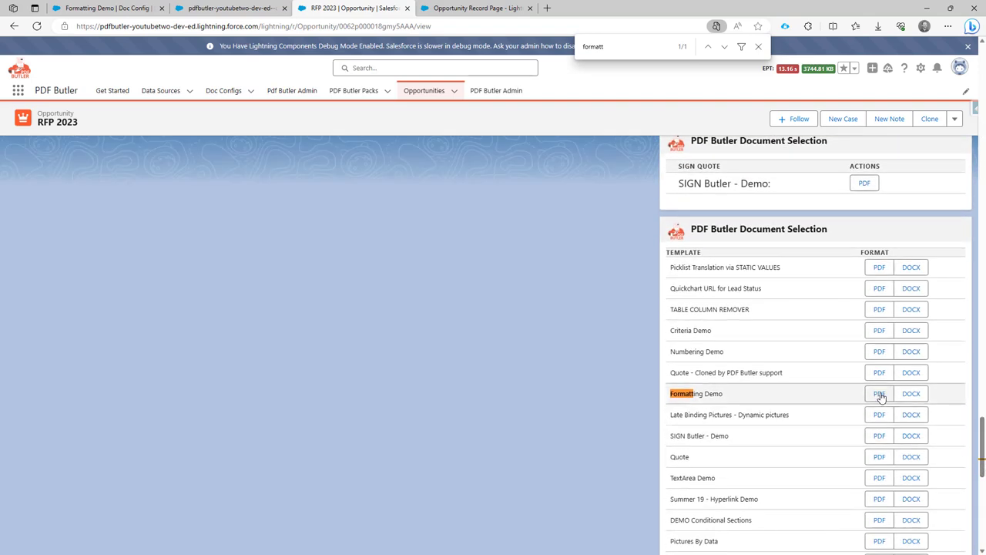
pyautogui.click(878, 393)
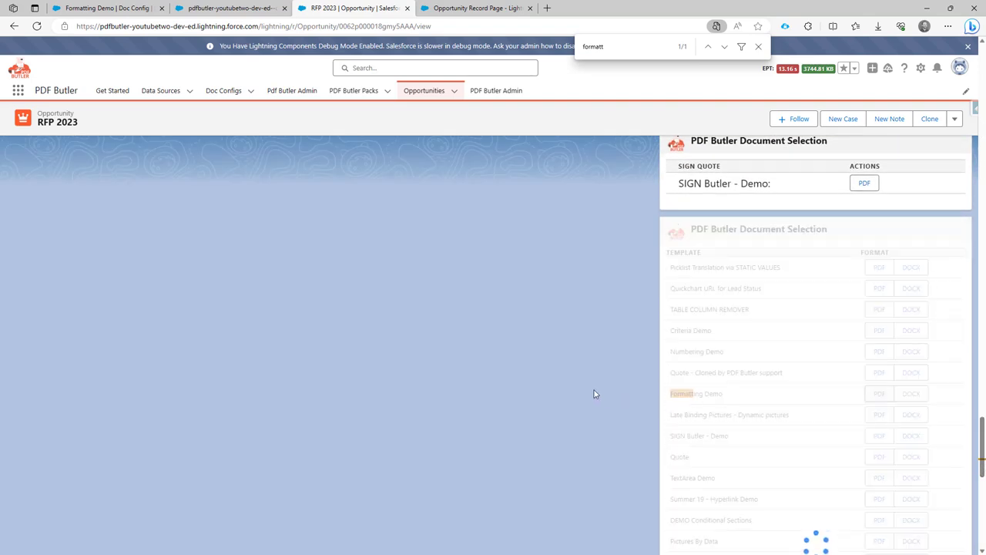
pyautogui.click(879, 393)
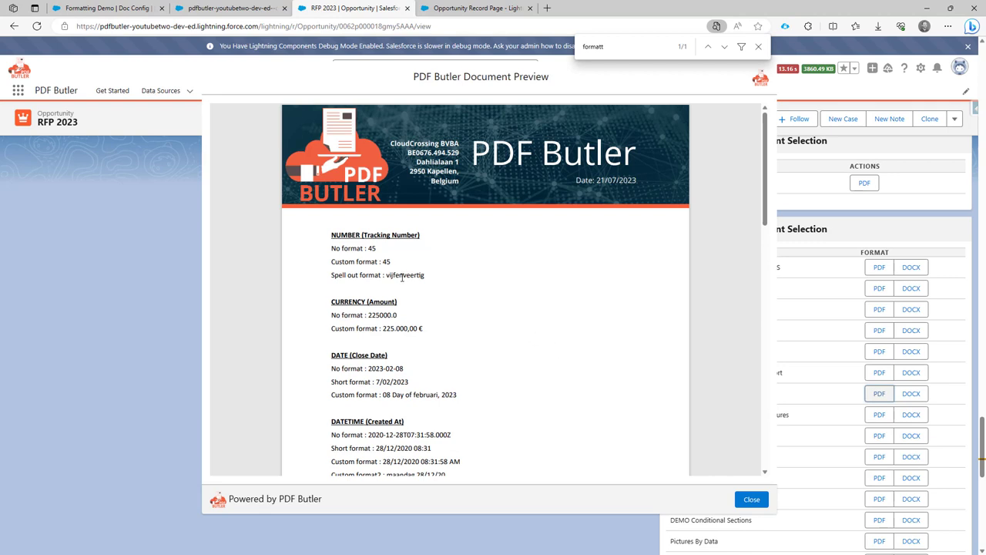